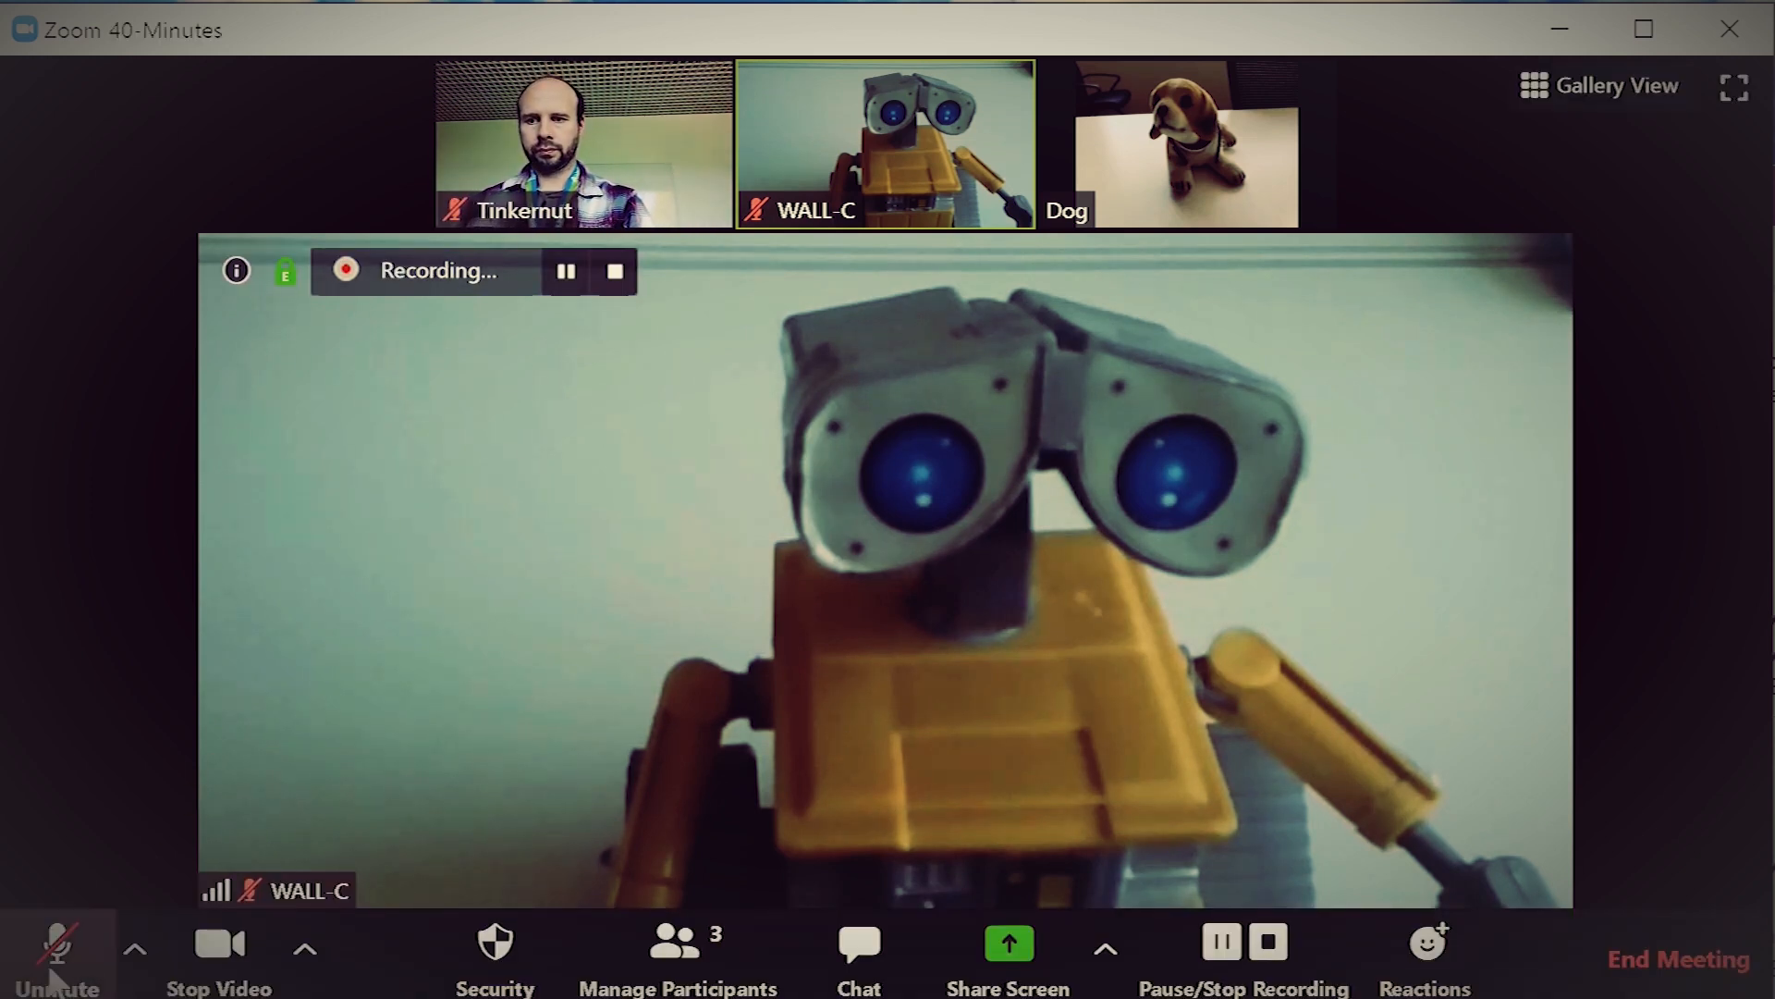
Step: Unmute Tinkernut's microphone from the meeting toolbar
click(57, 951)
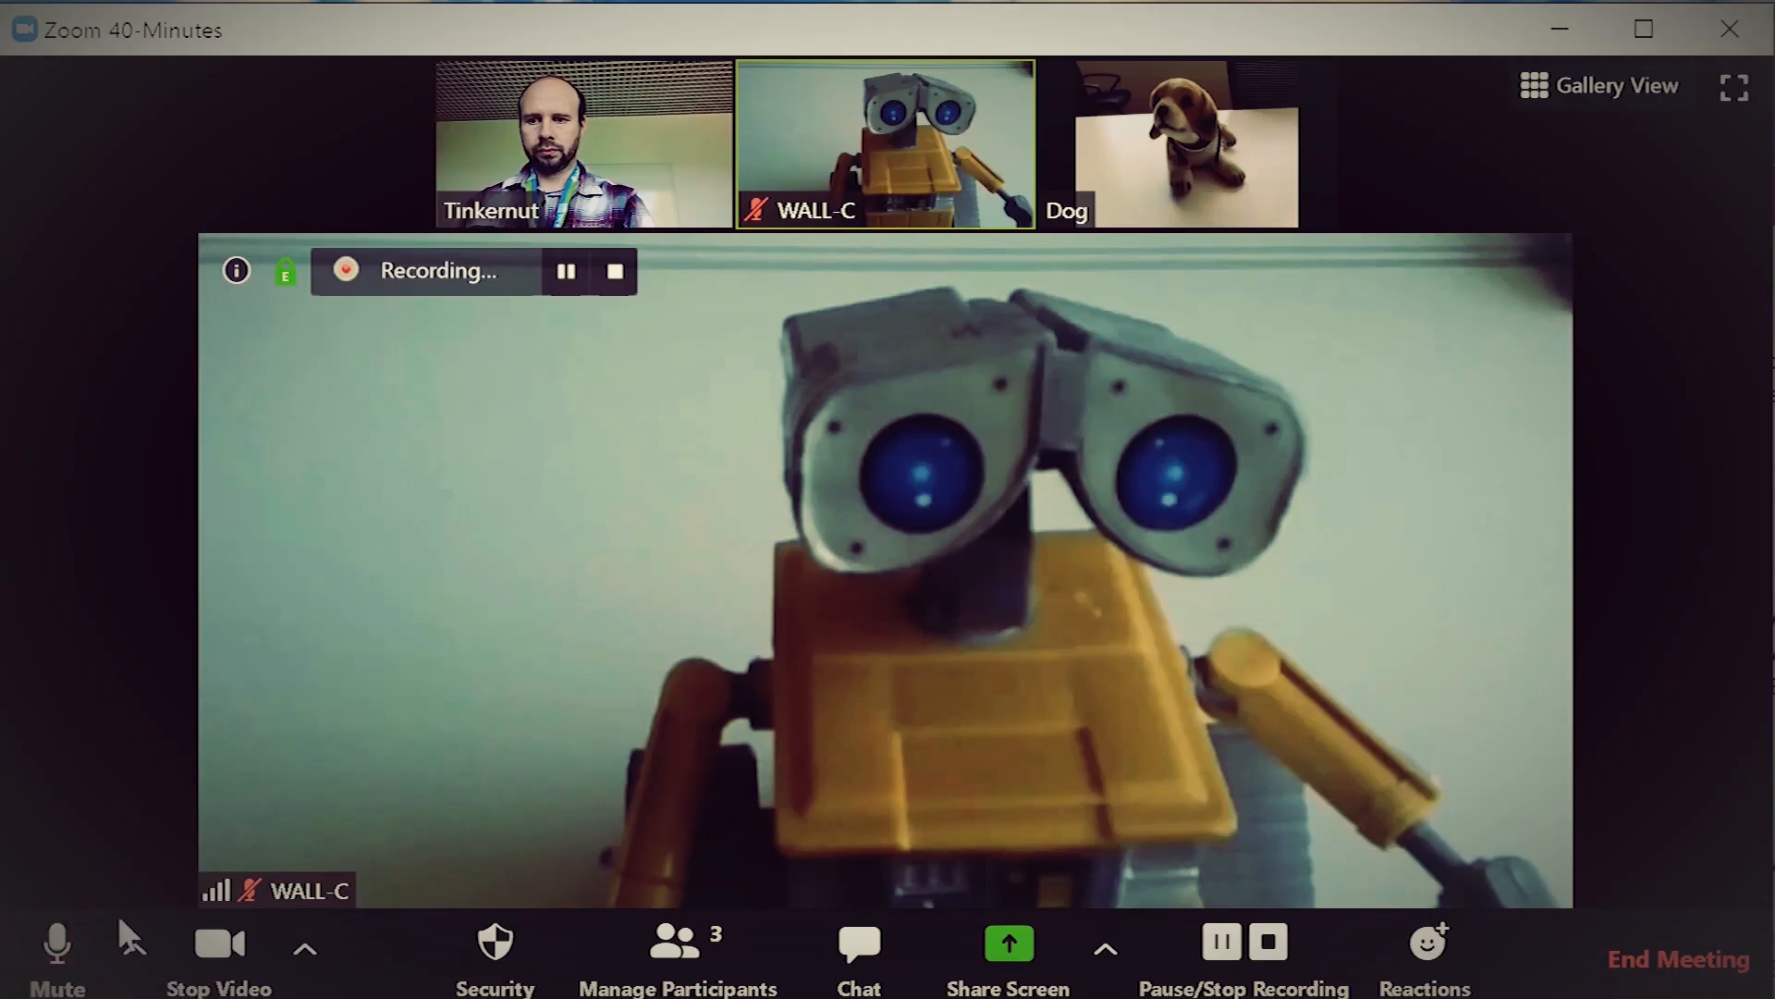
click(134, 947)
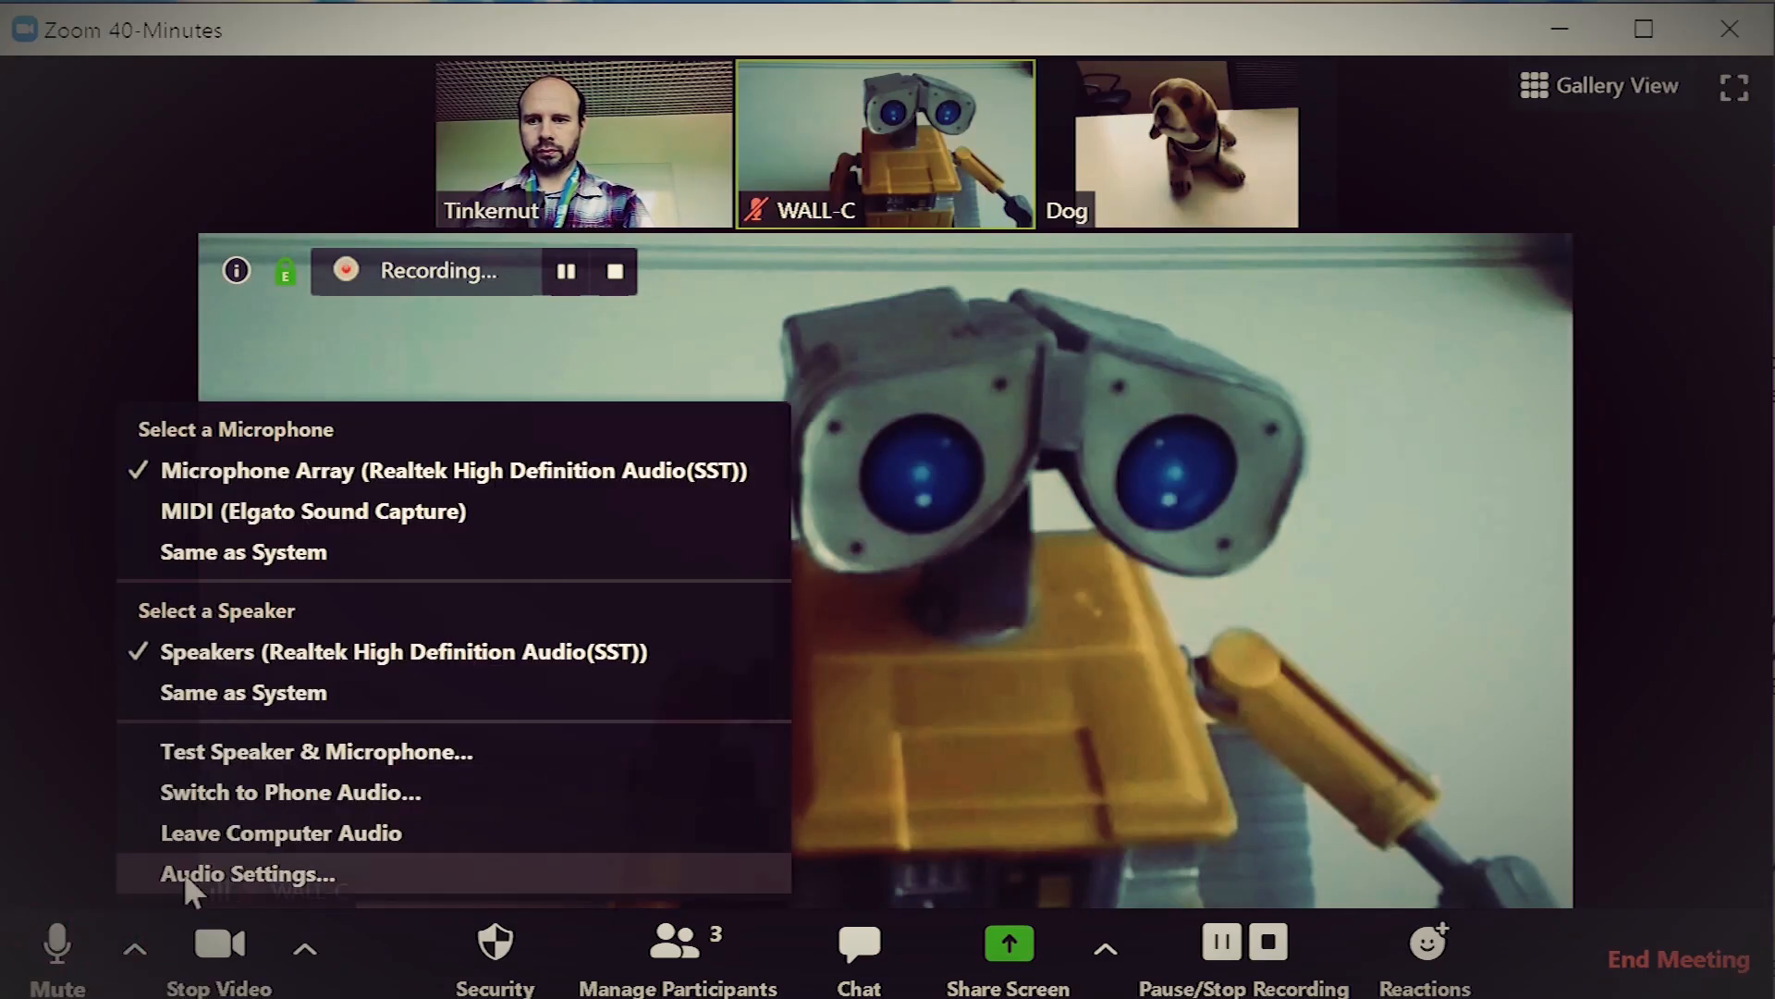
click(247, 873)
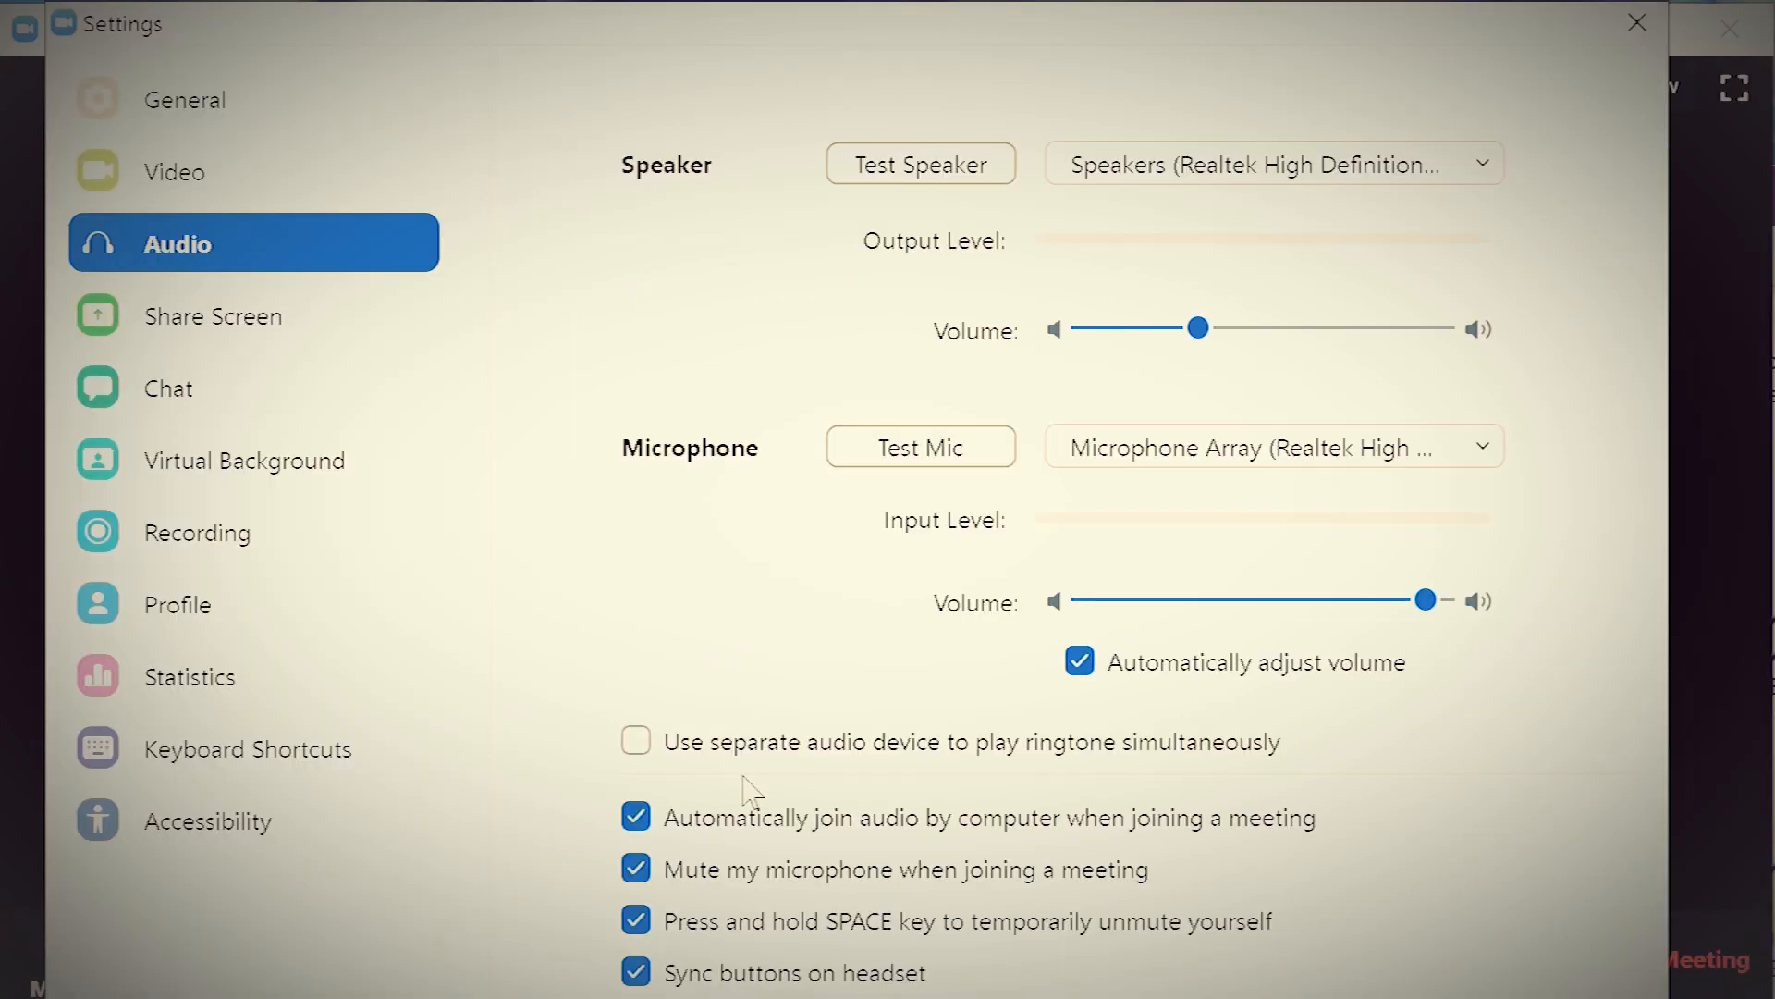
mouse_move(849, 889)
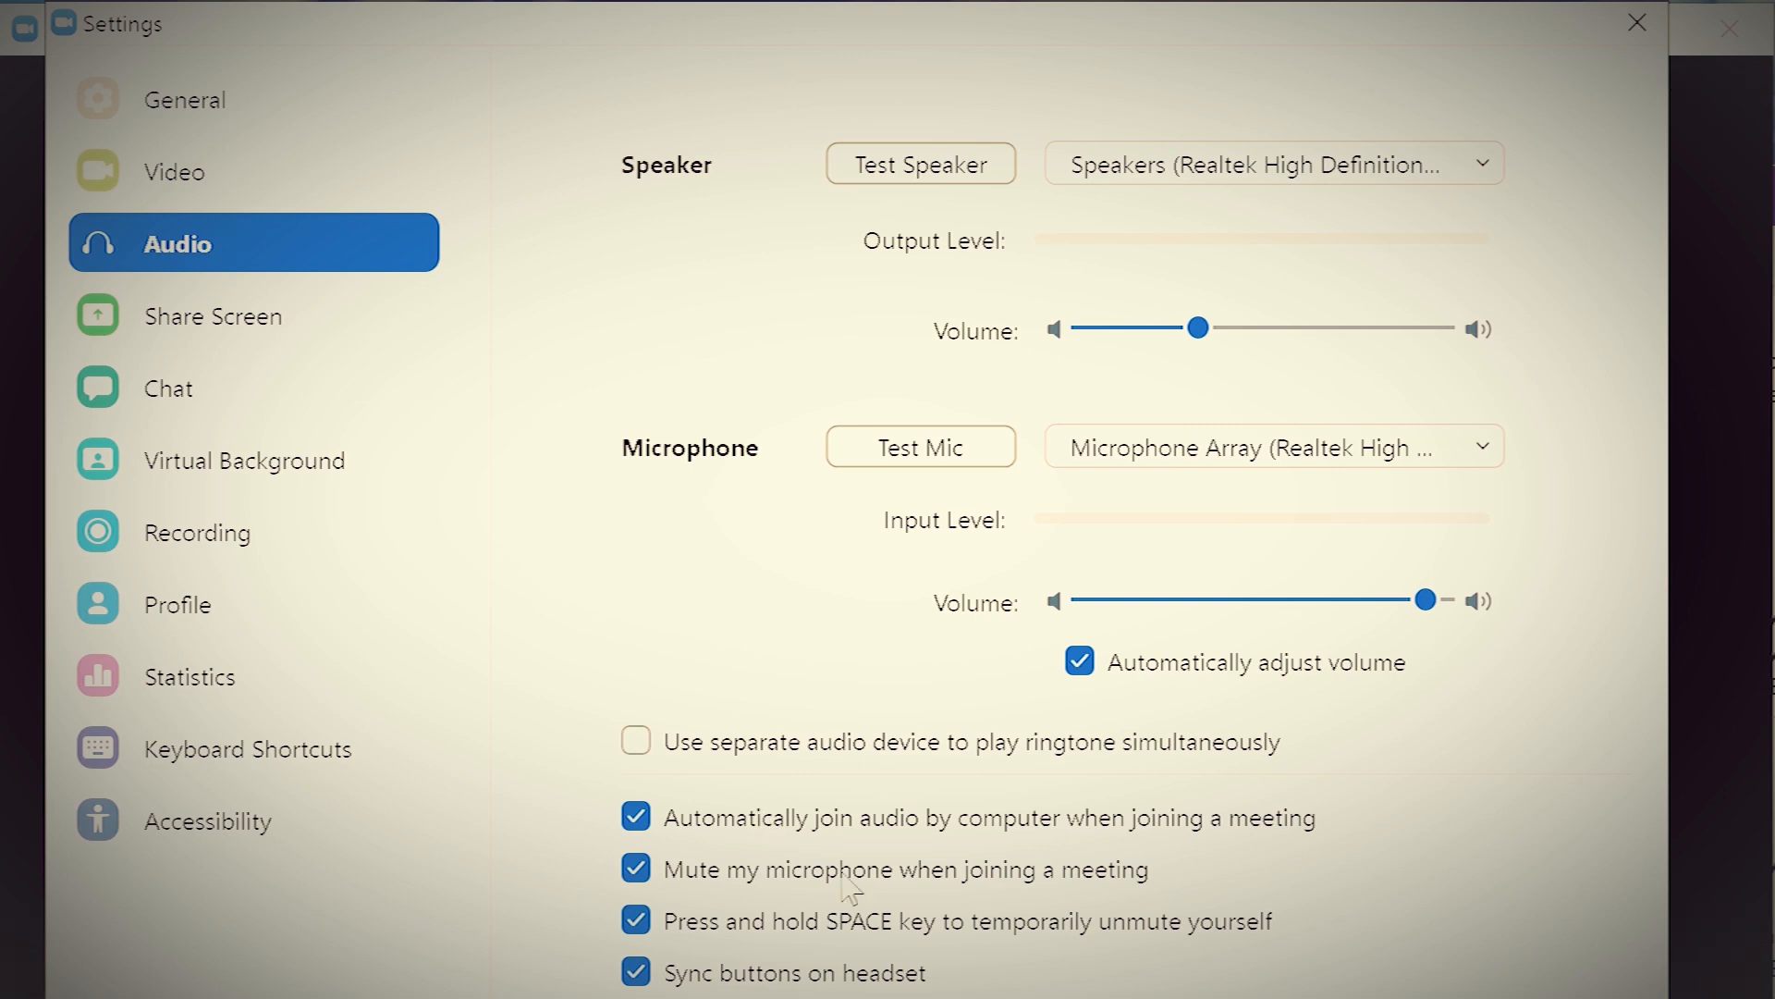
click(635, 869)
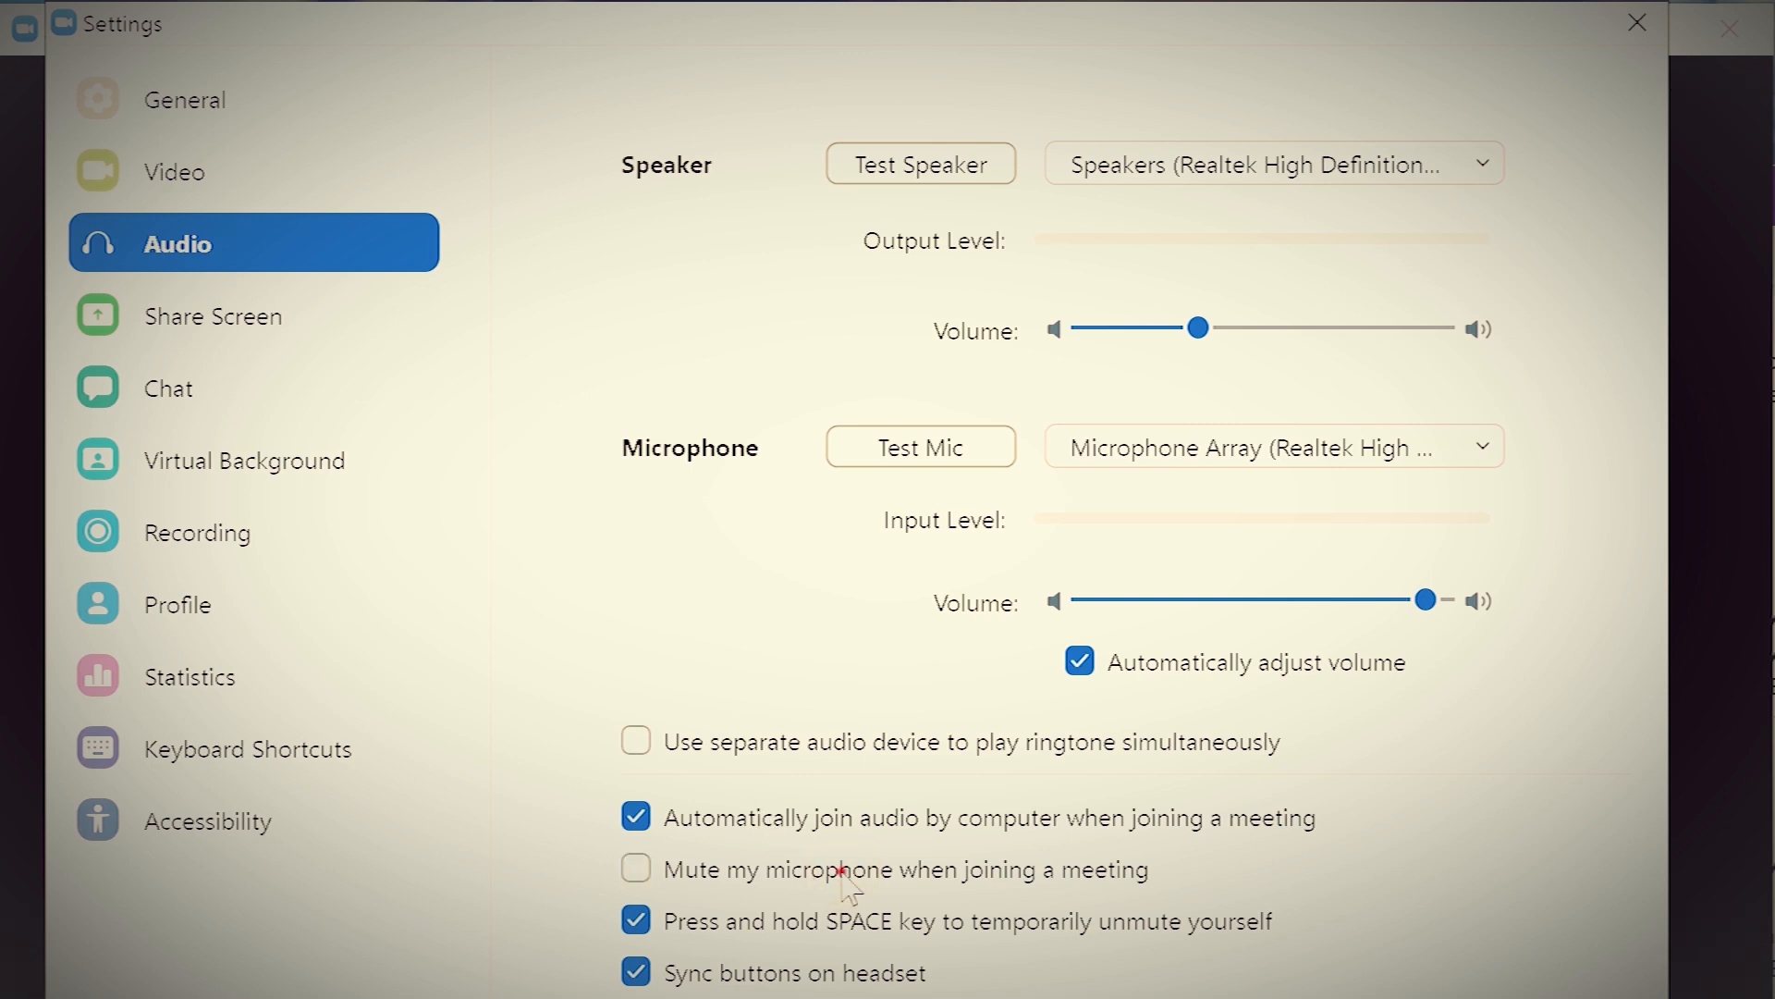
click(635, 868)
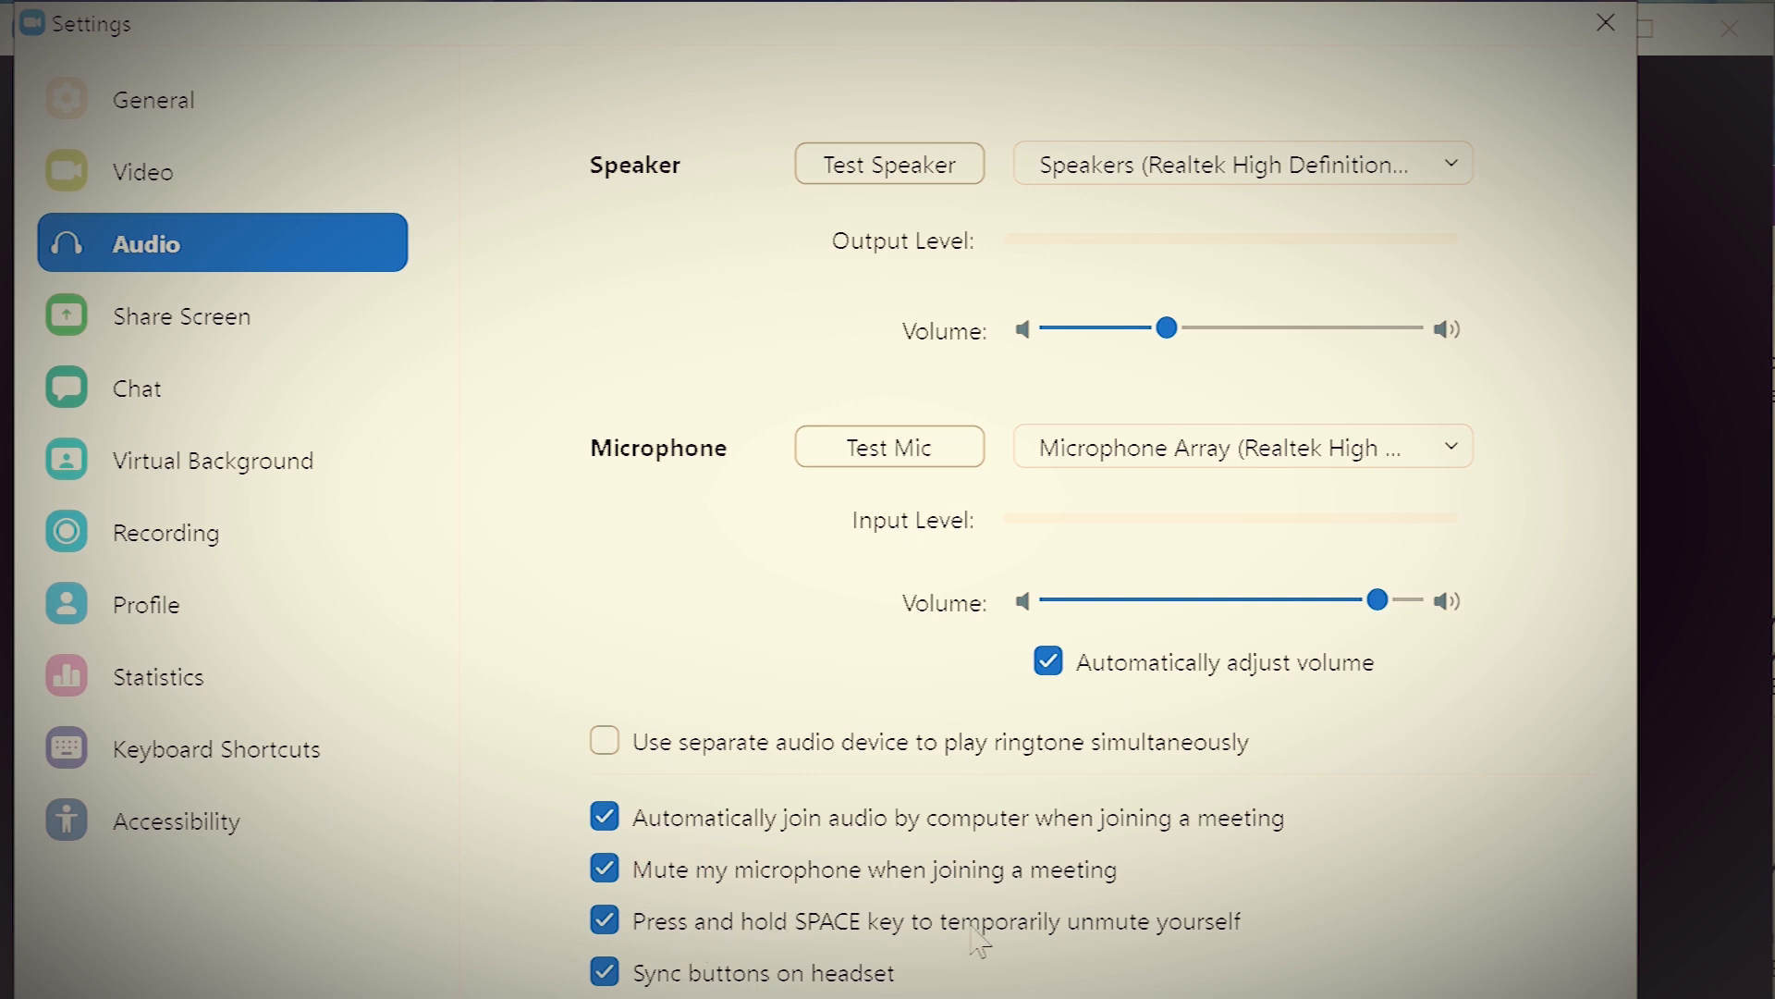
mouse_move(1606, 22)
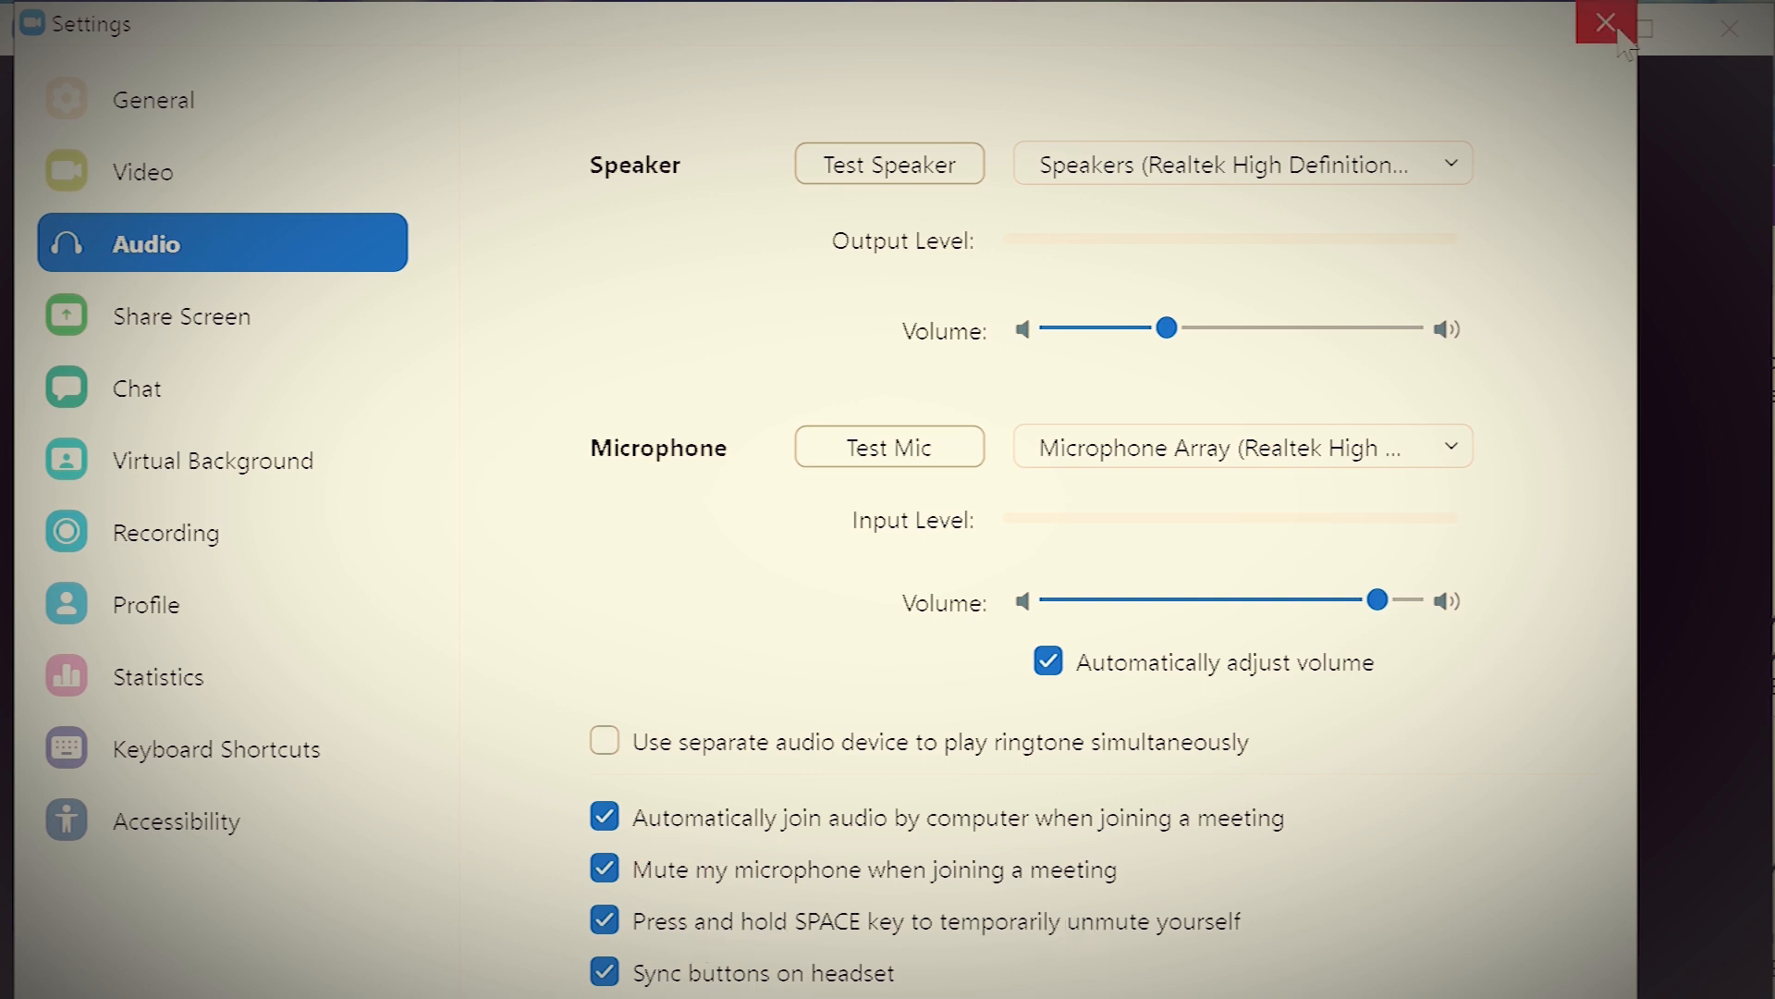
click(1604, 24)
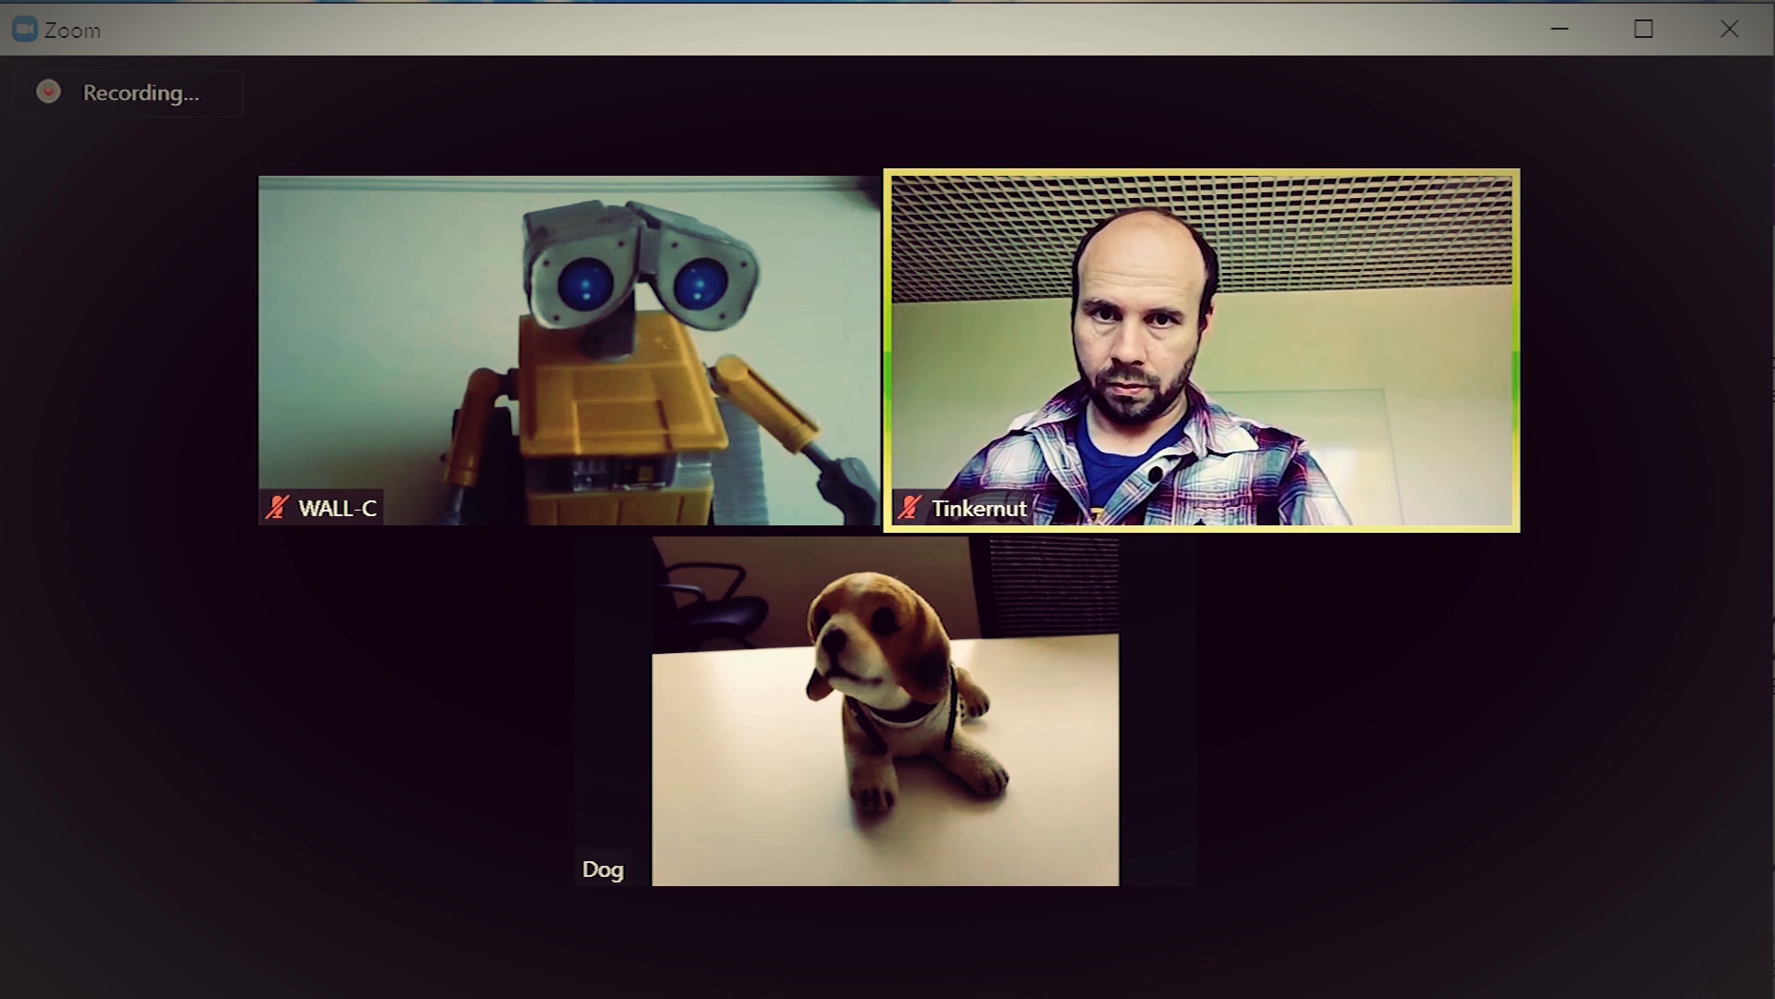
mouse_move(218, 944)
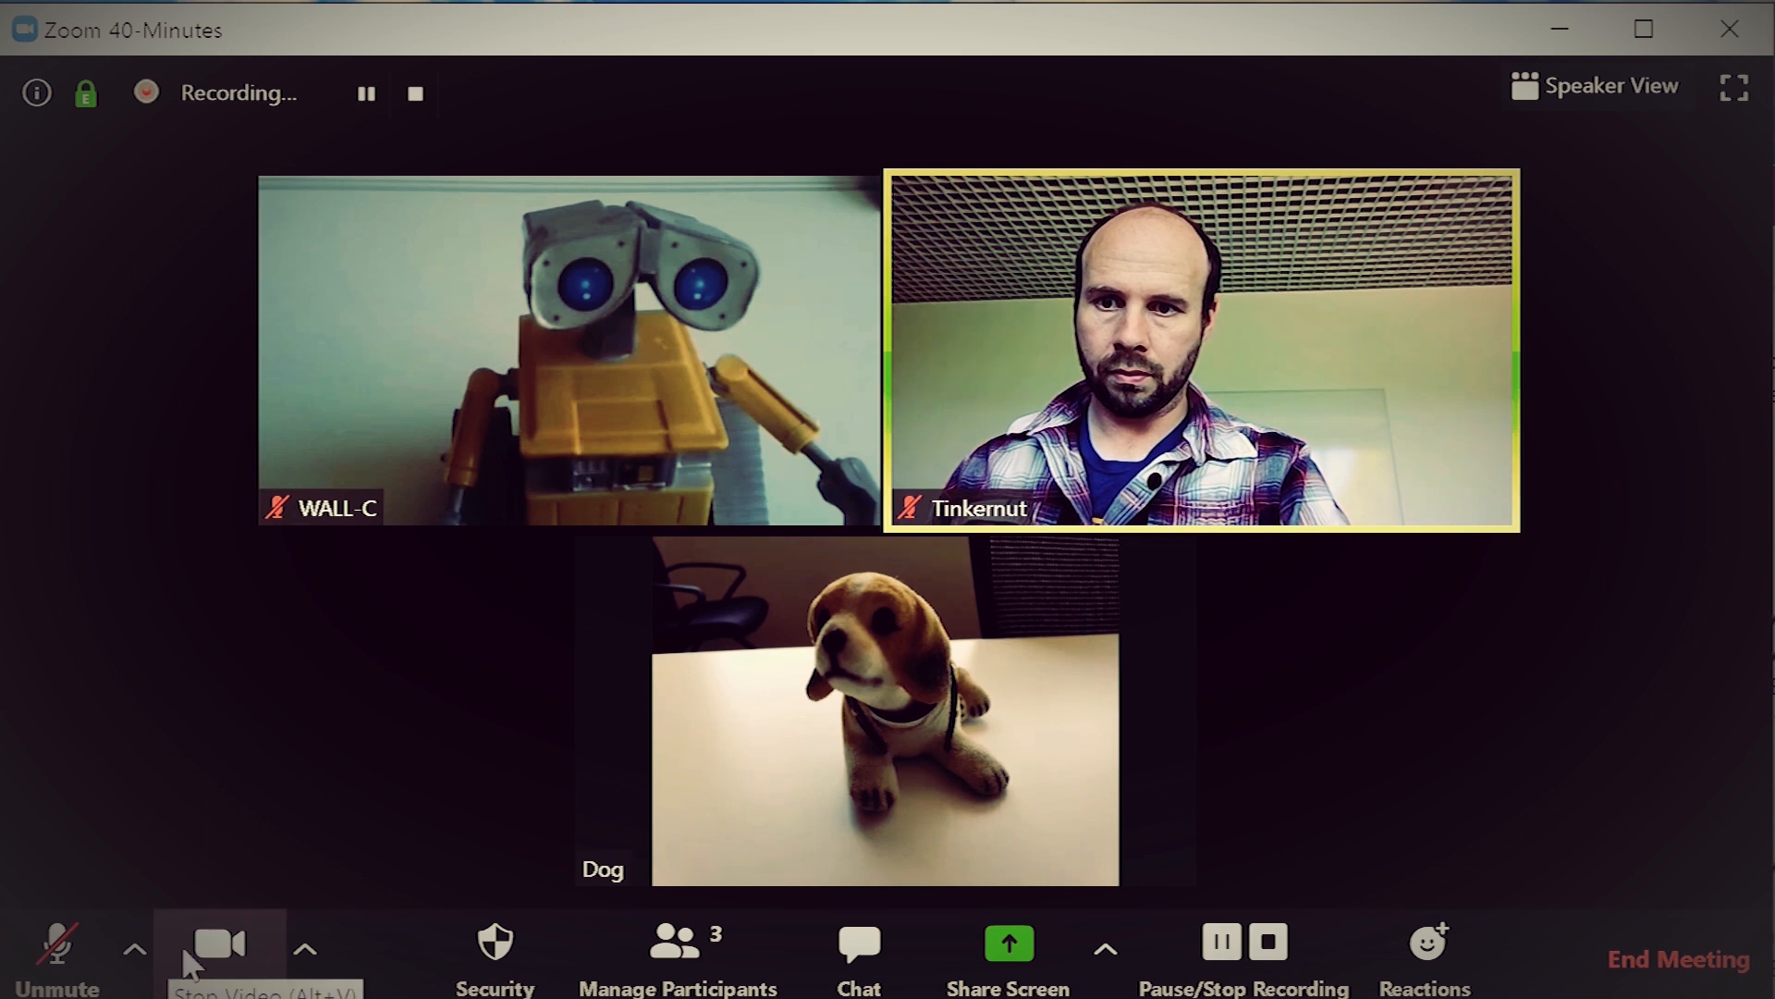
Step: Stop Tinkernut's video and bring up the video options menu
click(219, 943)
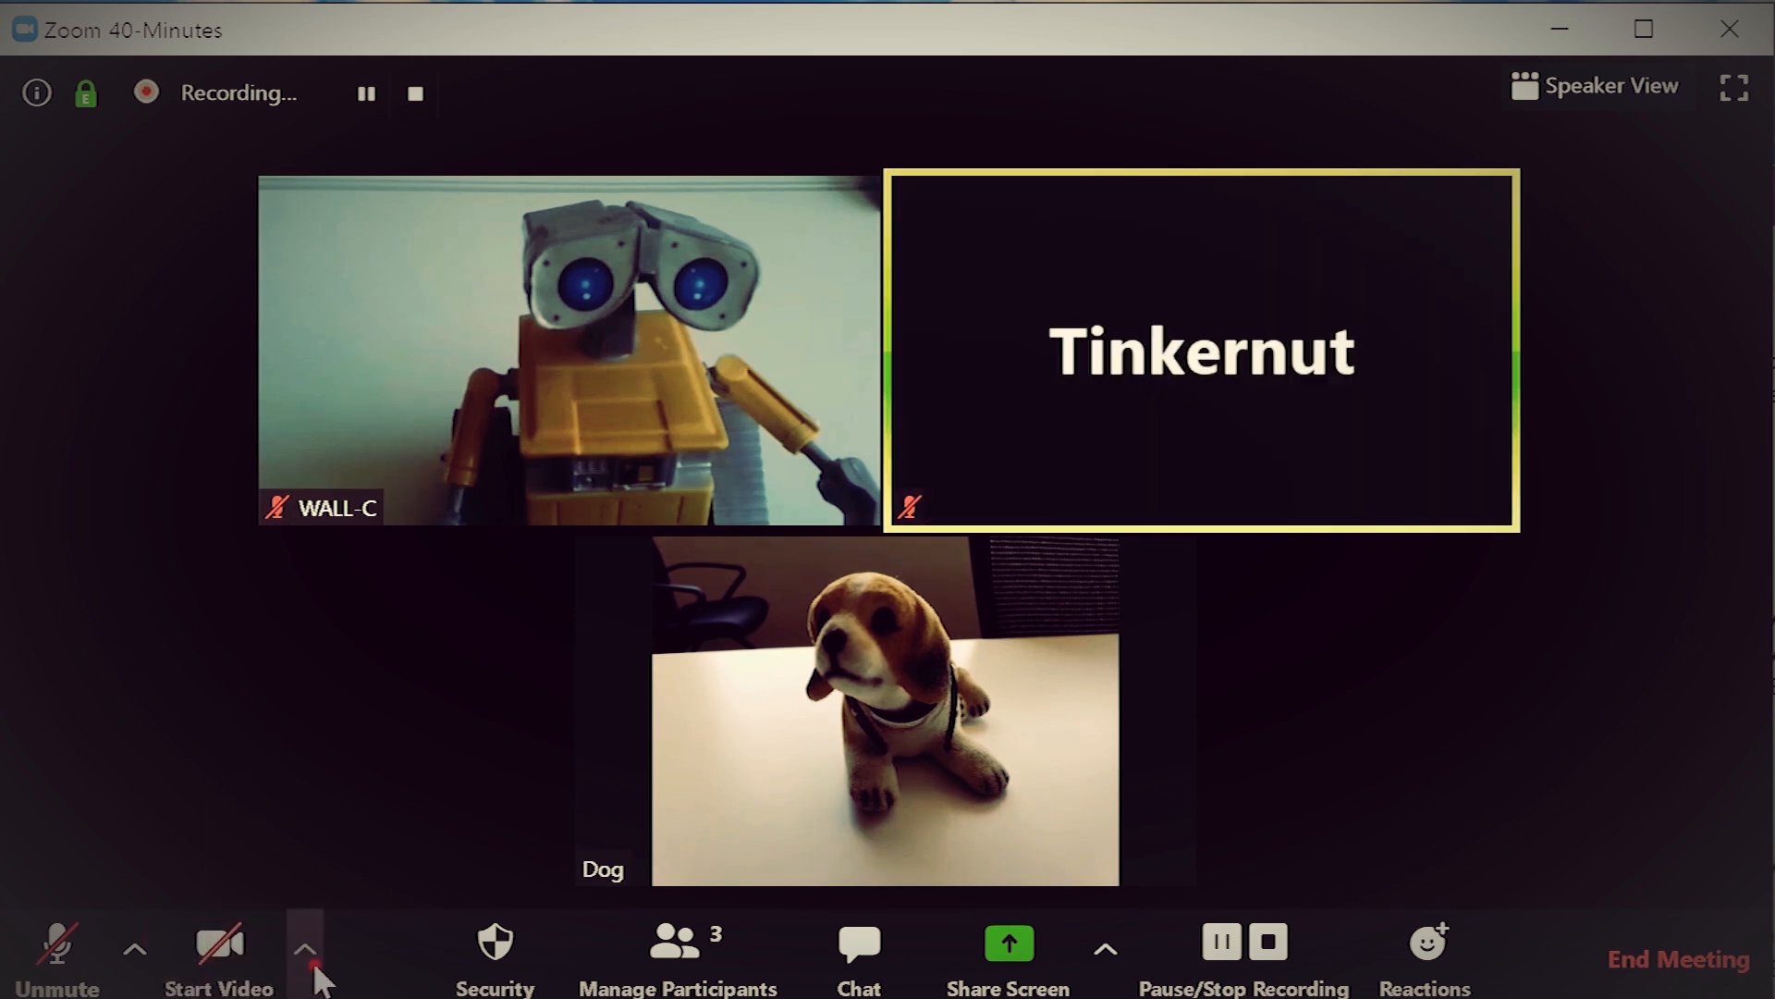
click(304, 948)
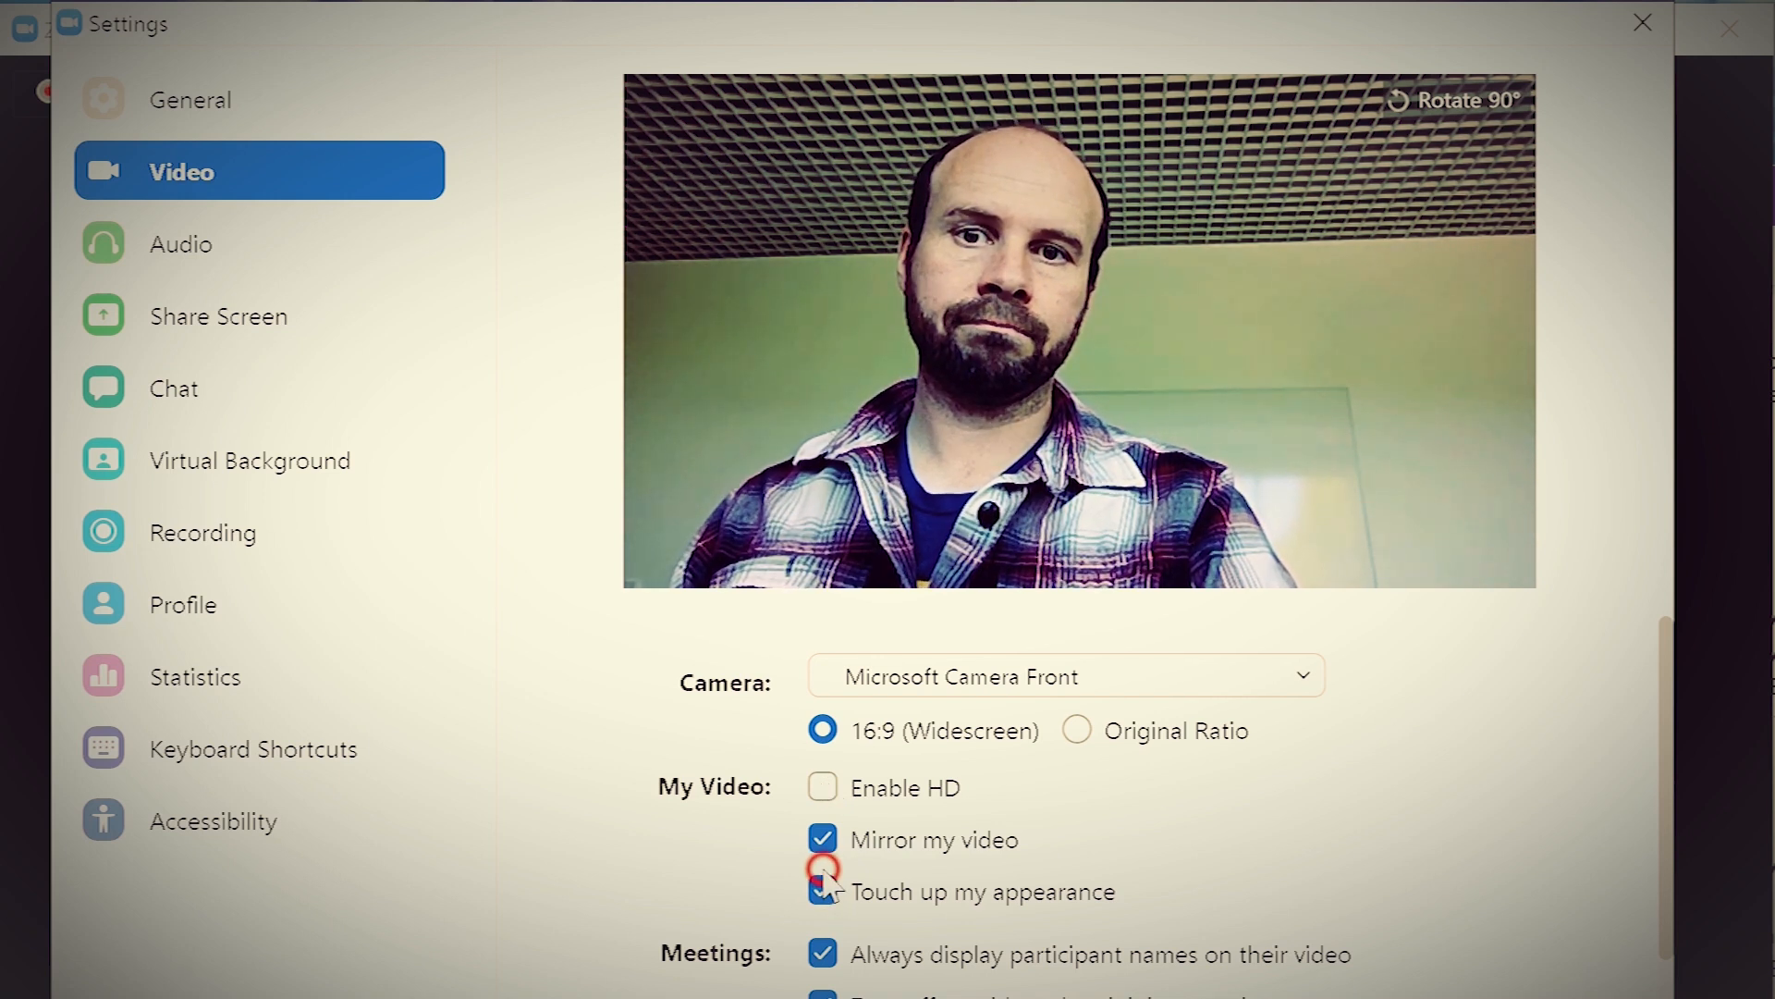
Step: Enable 'Touch up my appearance' in Video Settings and close the settings window
click(823, 892)
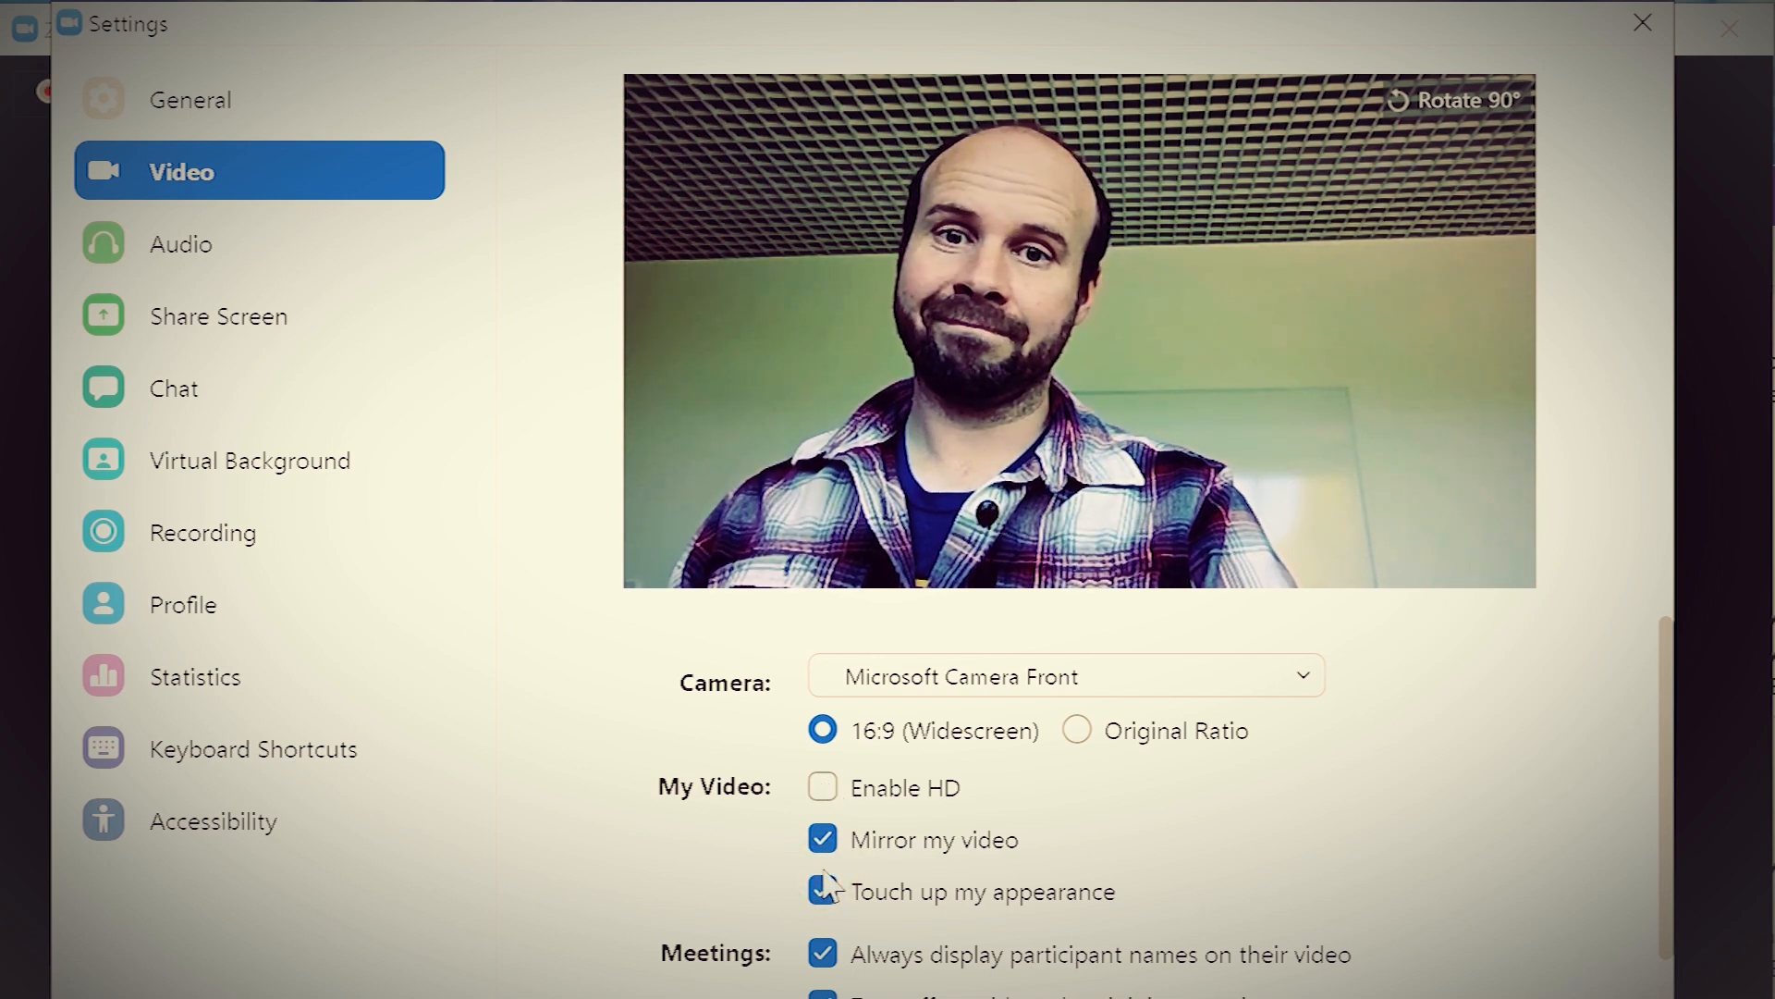
click(1643, 22)
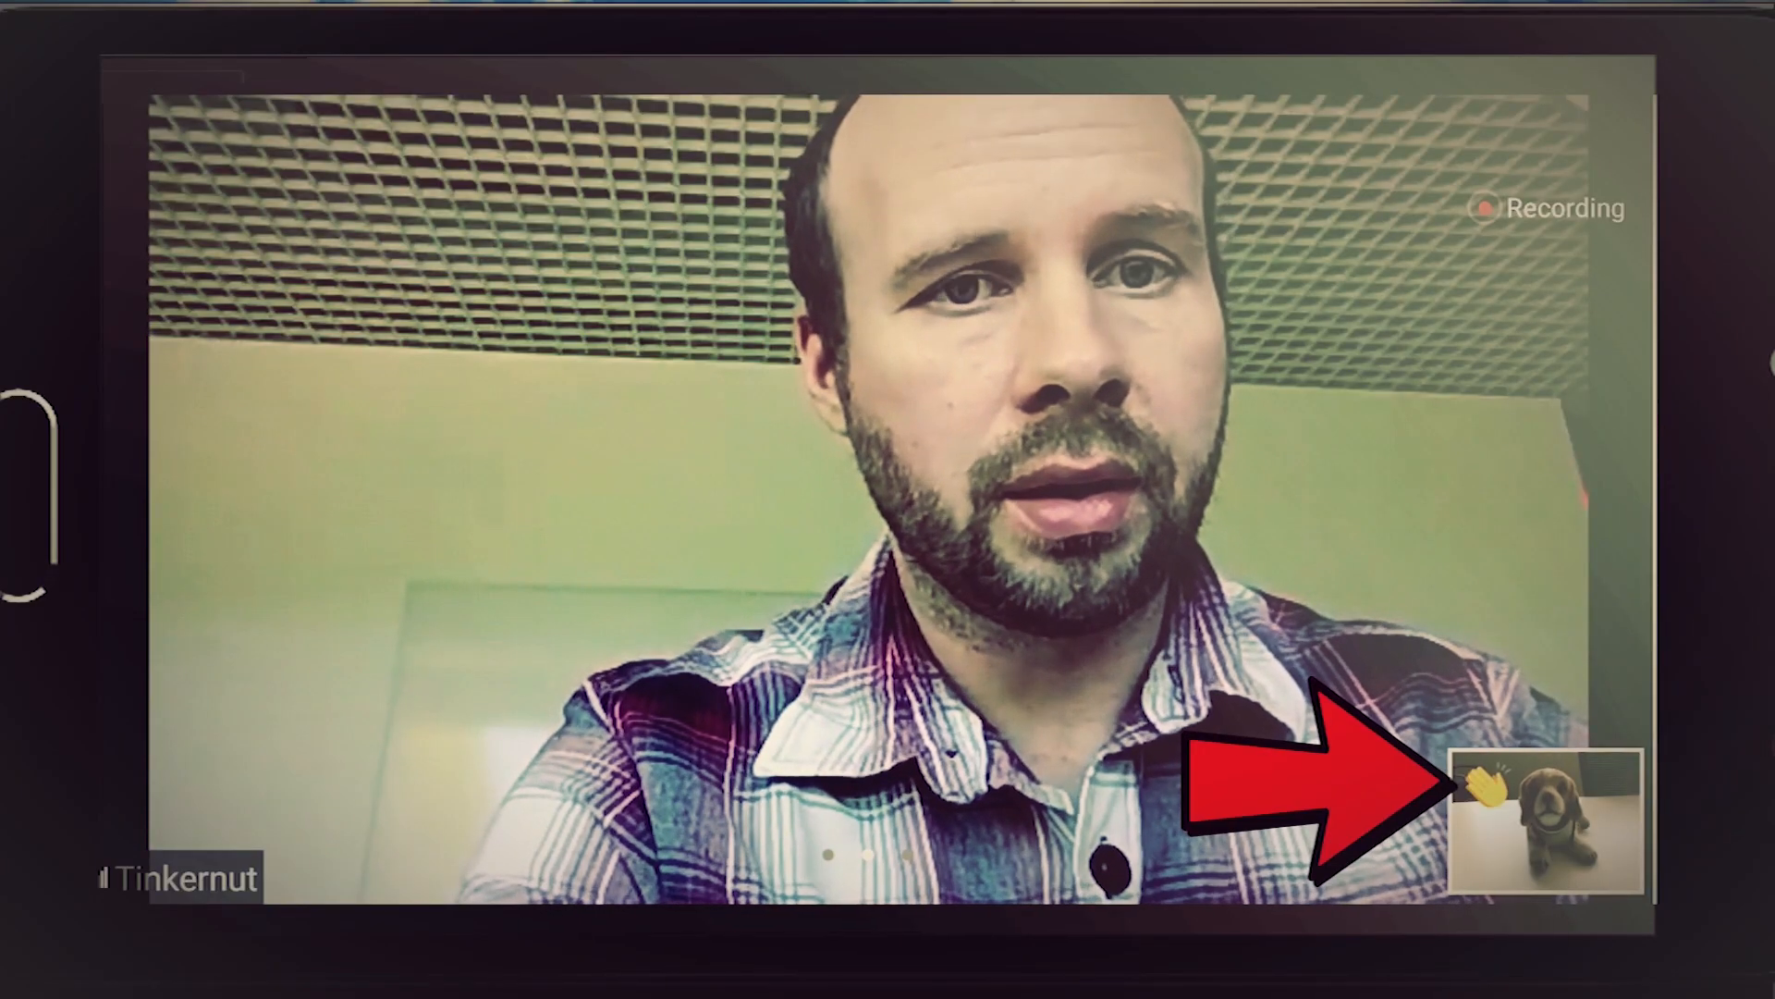
Step: Send a clapping hands reaction from the Reactions menu
click(1490, 861)
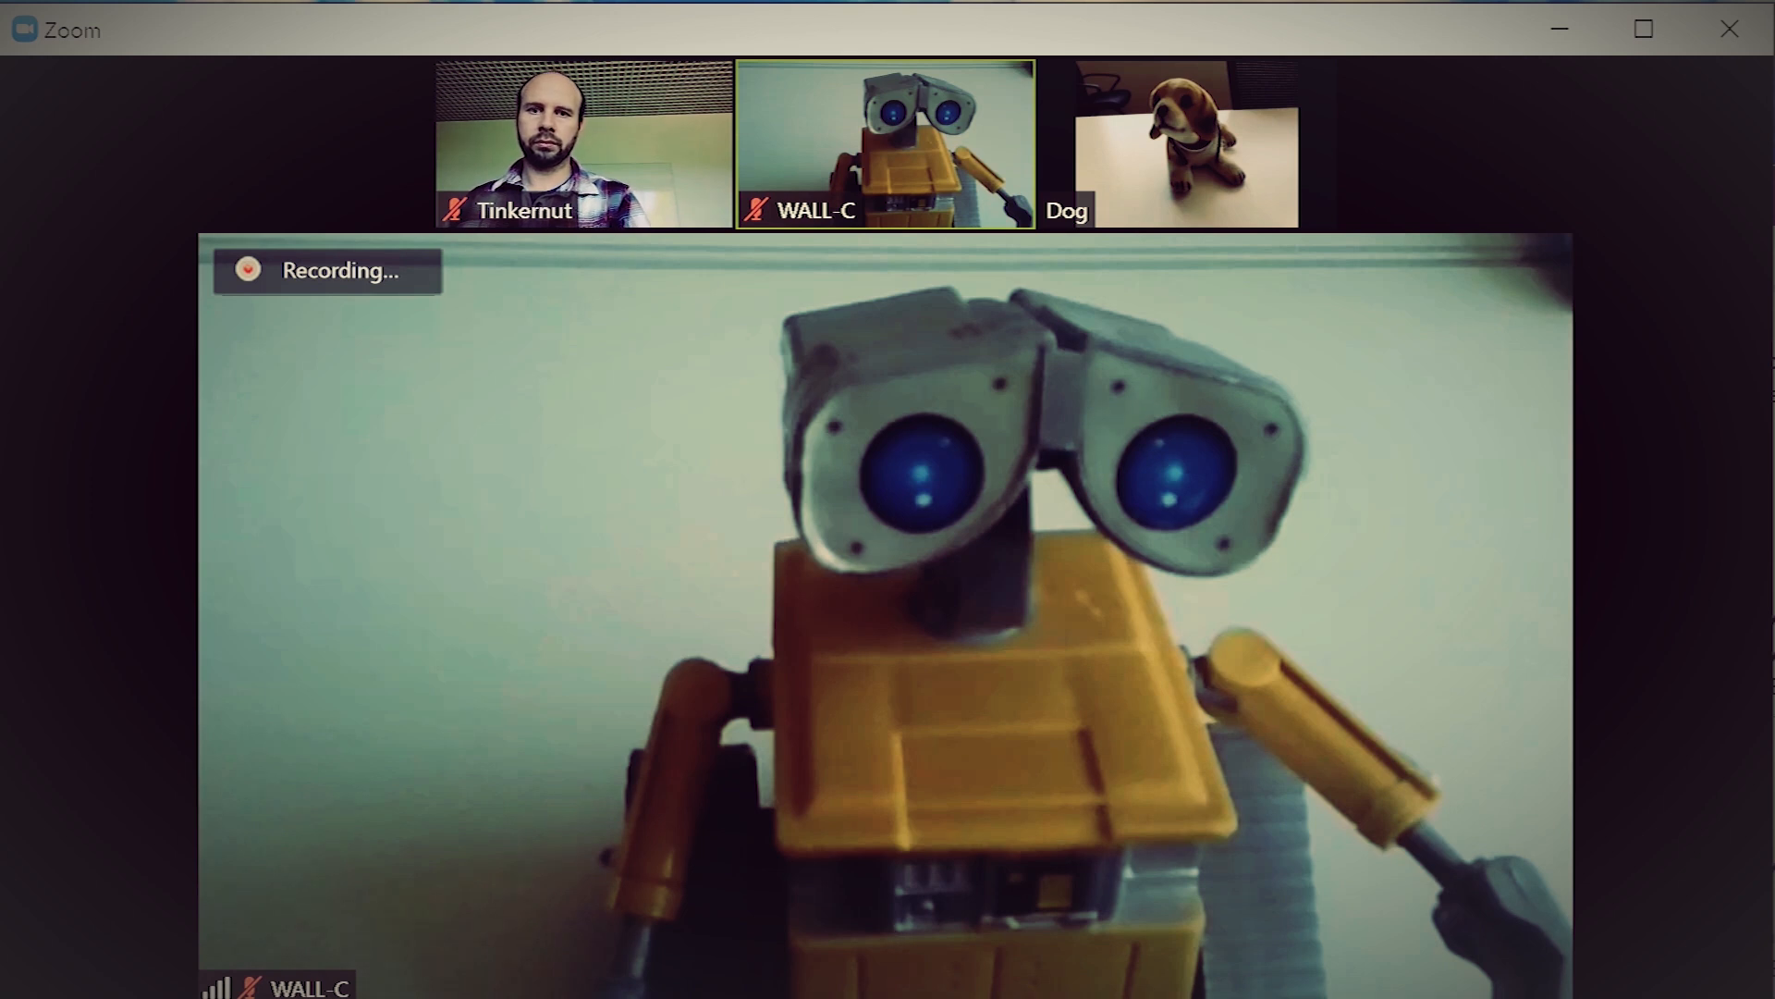
Step: Switch the meeting layout to Speaker View with WALL-C enlarged
click(1597, 86)
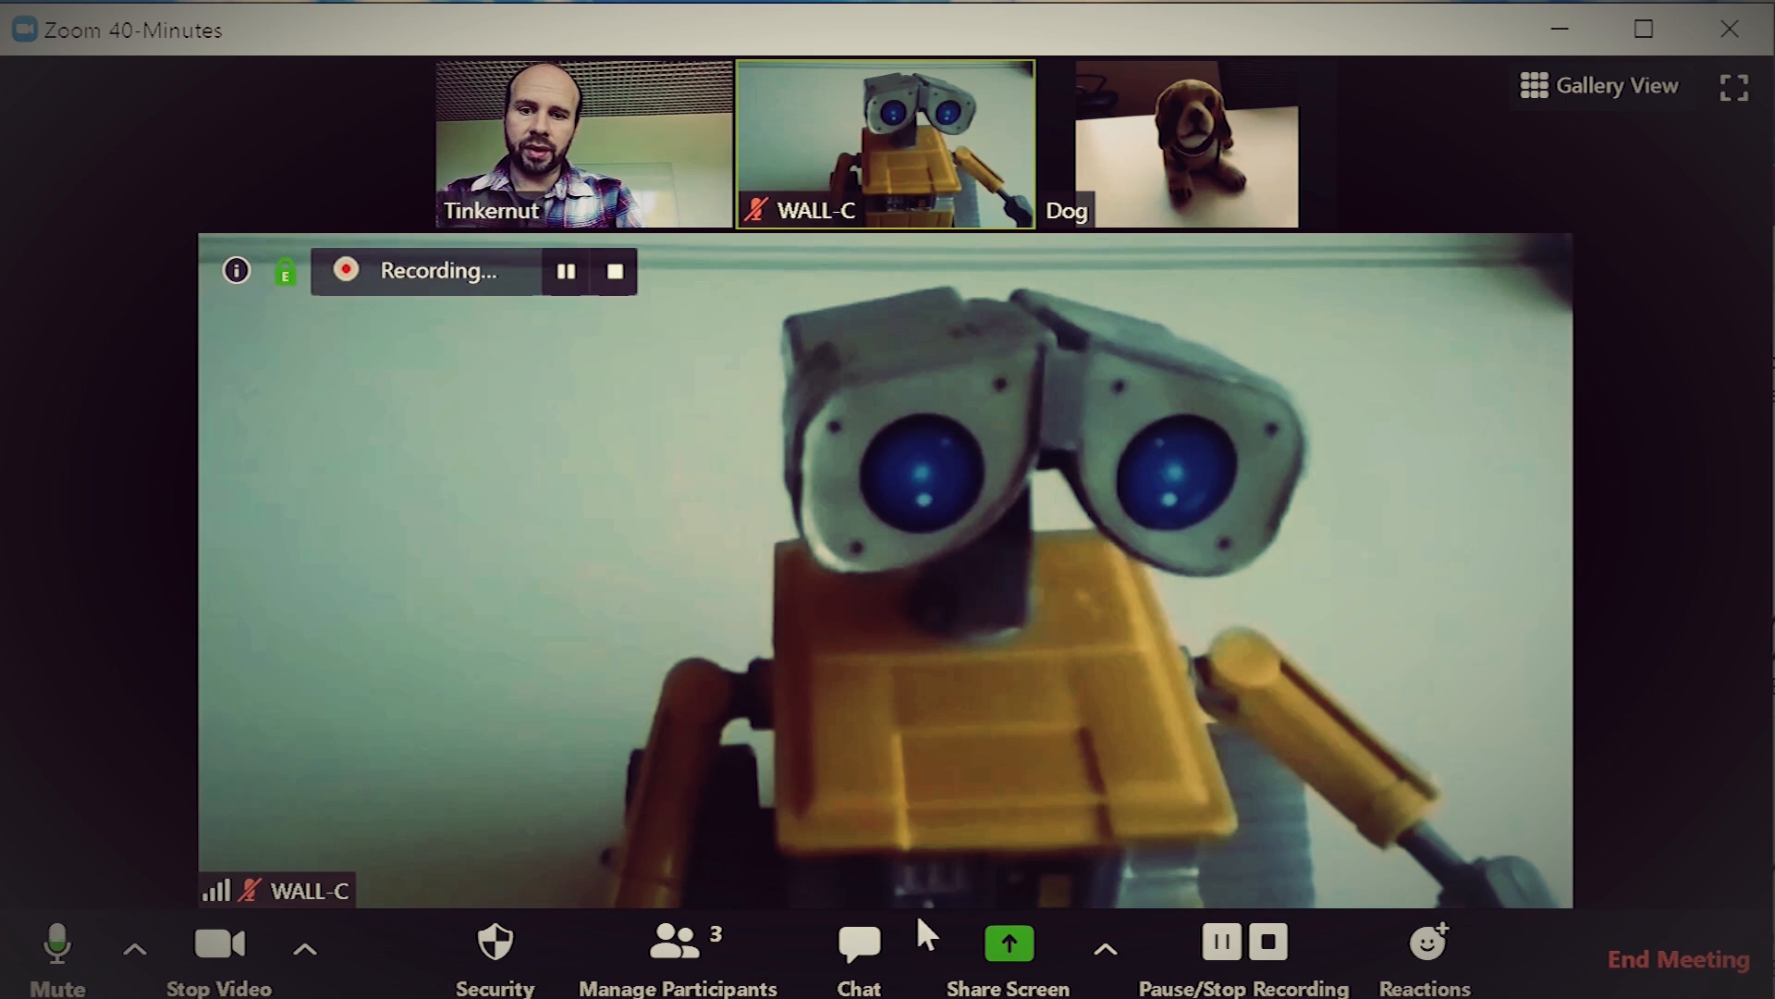
Step: Select Whiteboard in the Share Screen picker
click(1008, 957)
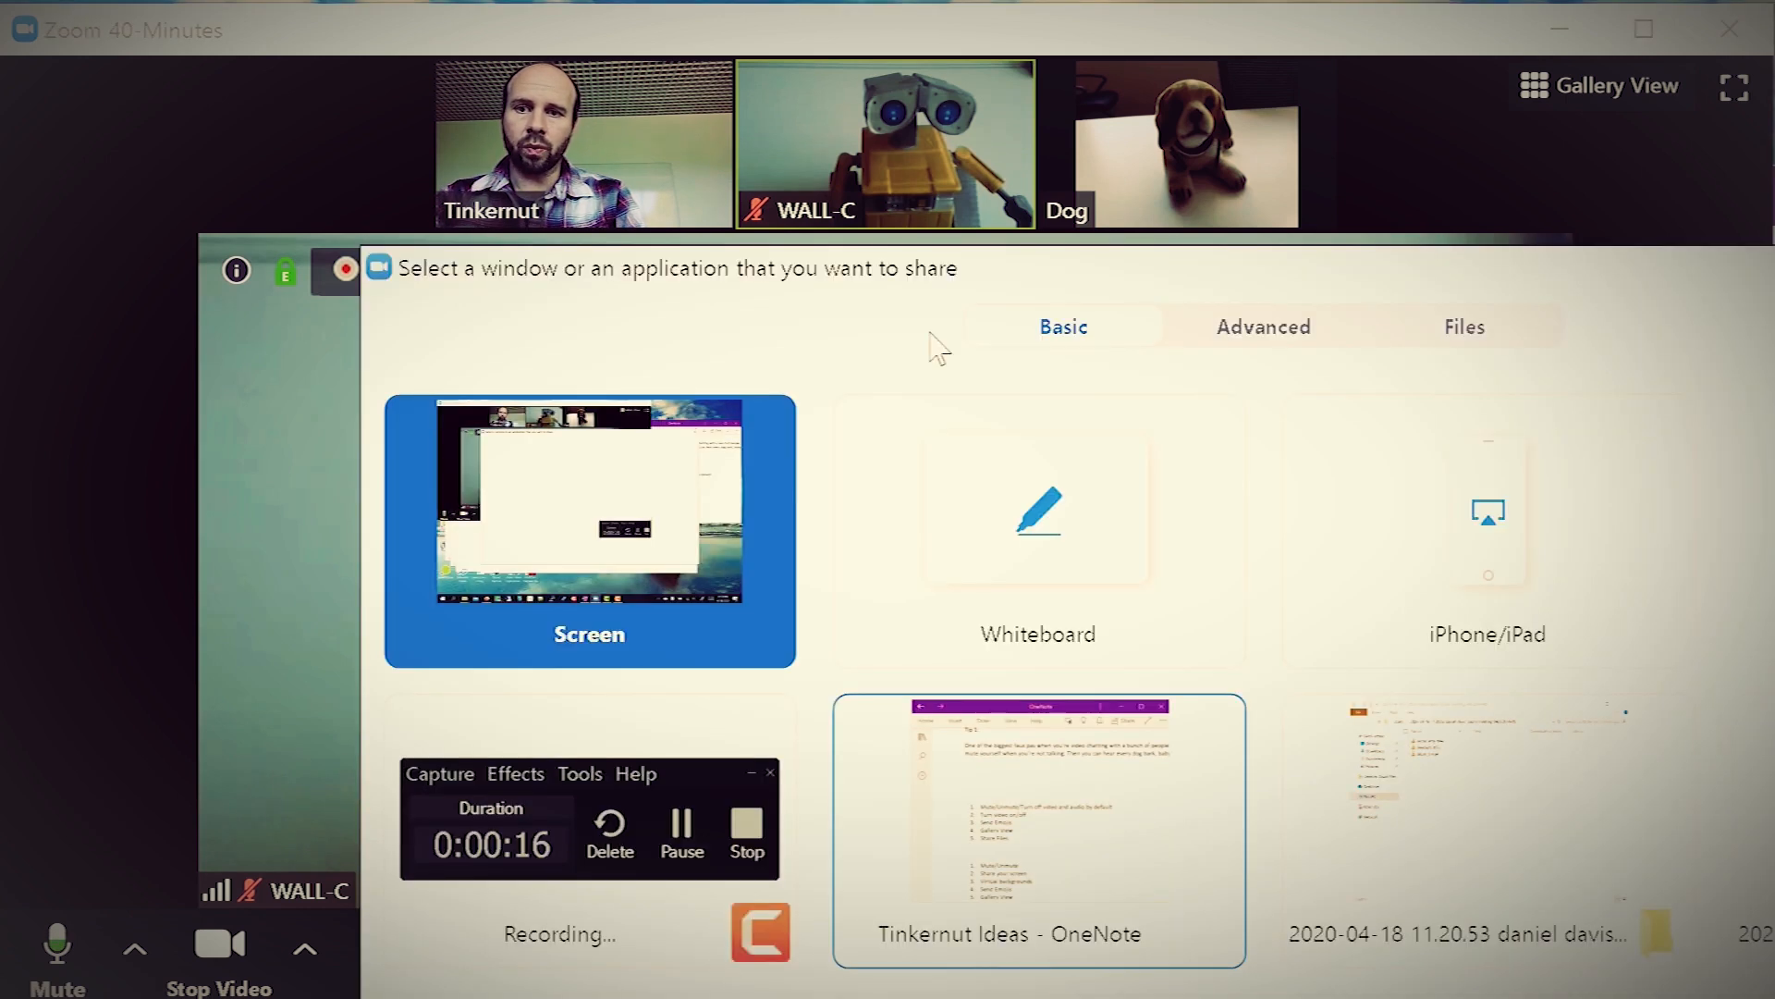
click(1036, 530)
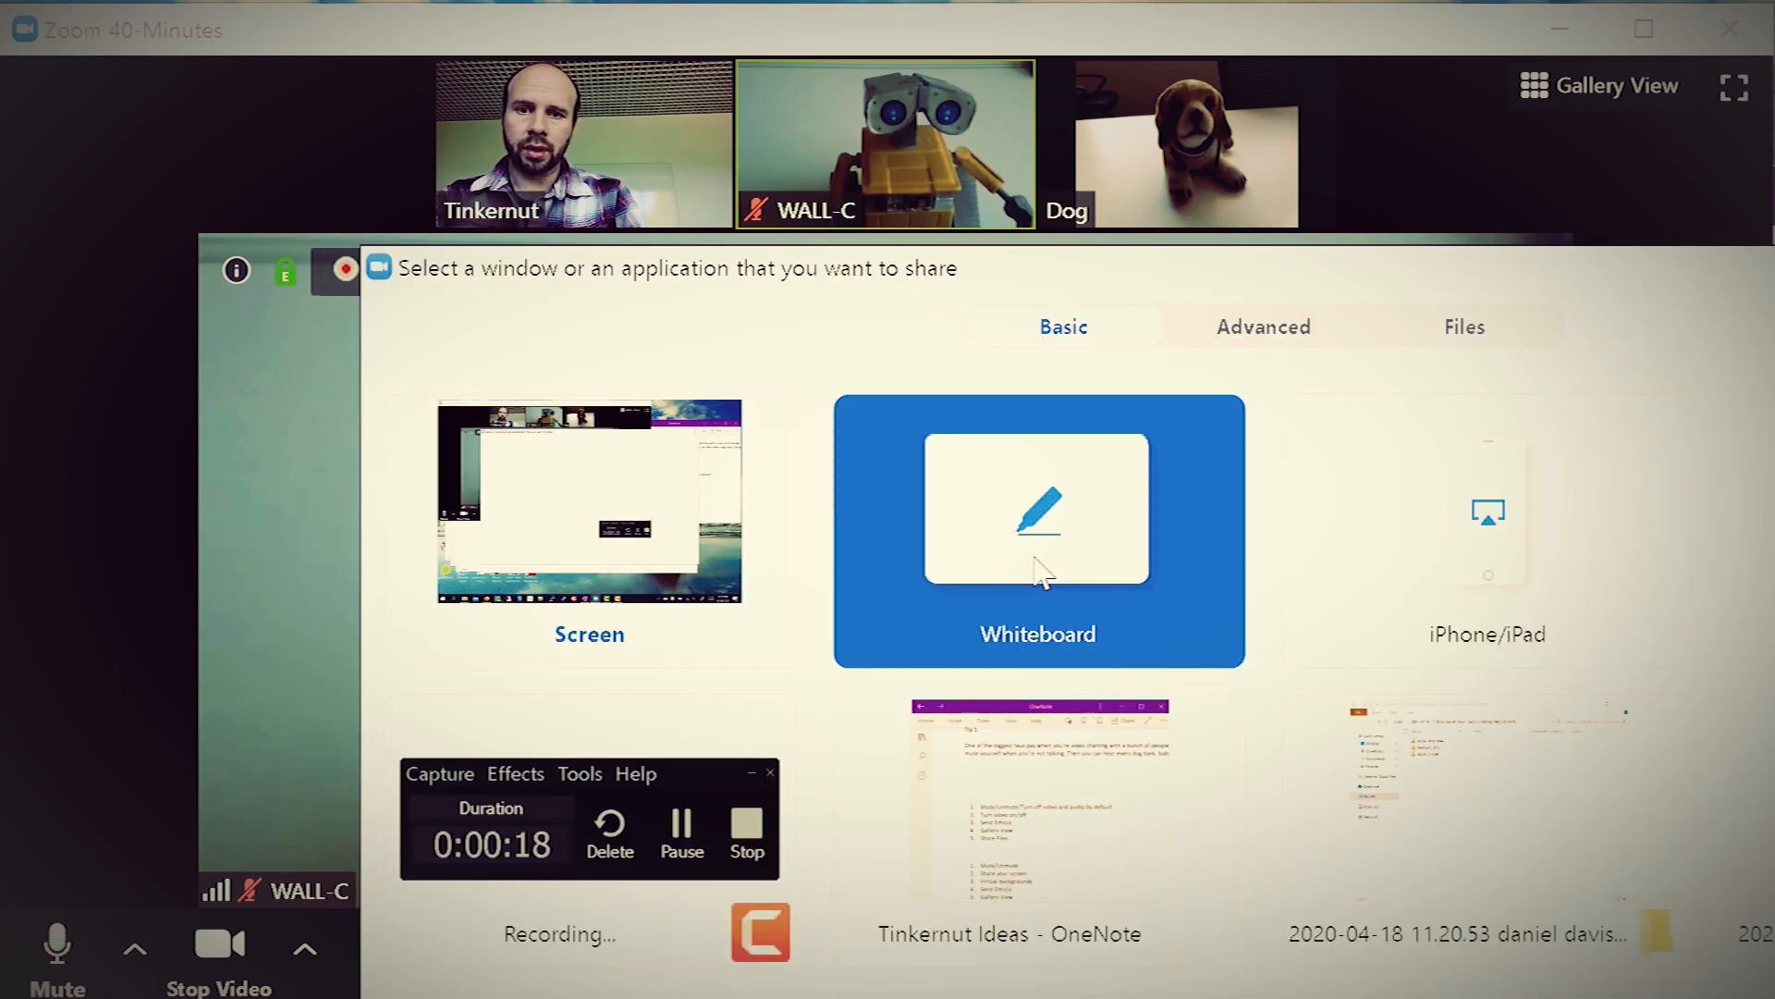